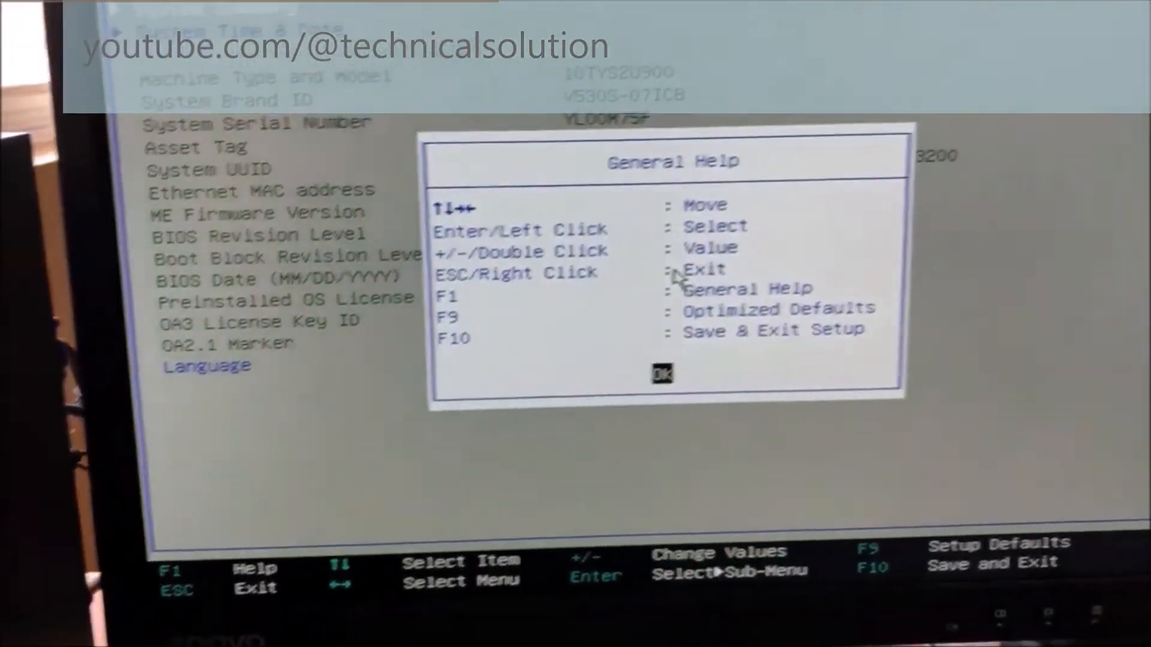
- Dismiss the General Help dialog and move to the Startup settings showing Boot Mode UEFI Only
click(660, 374)
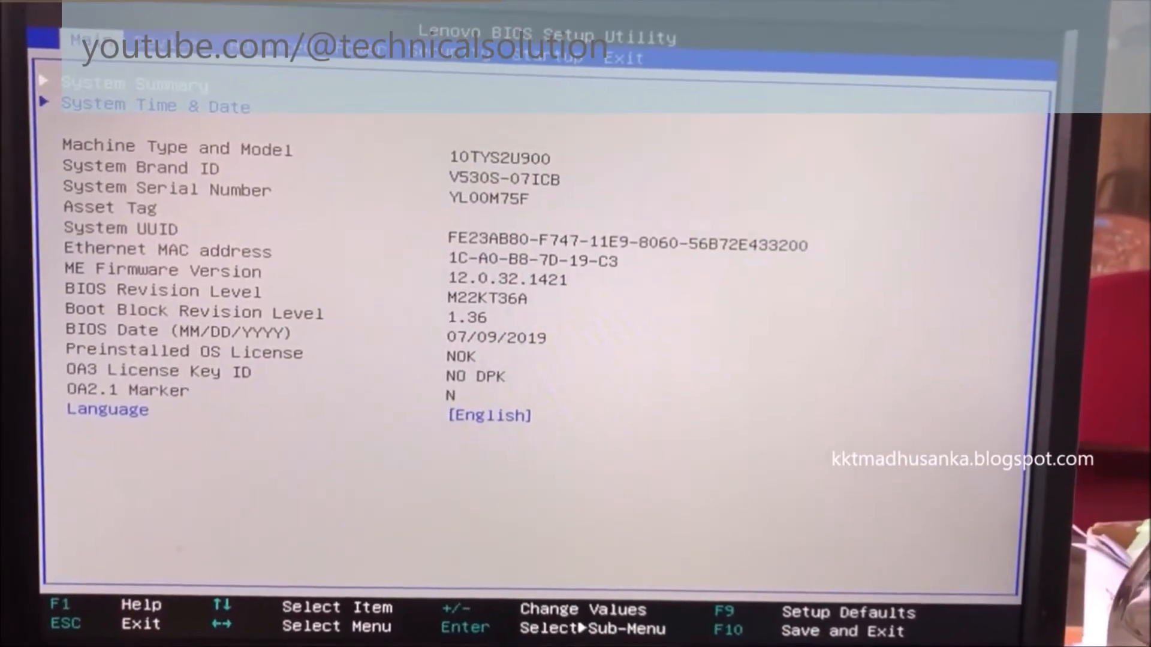
key(right)
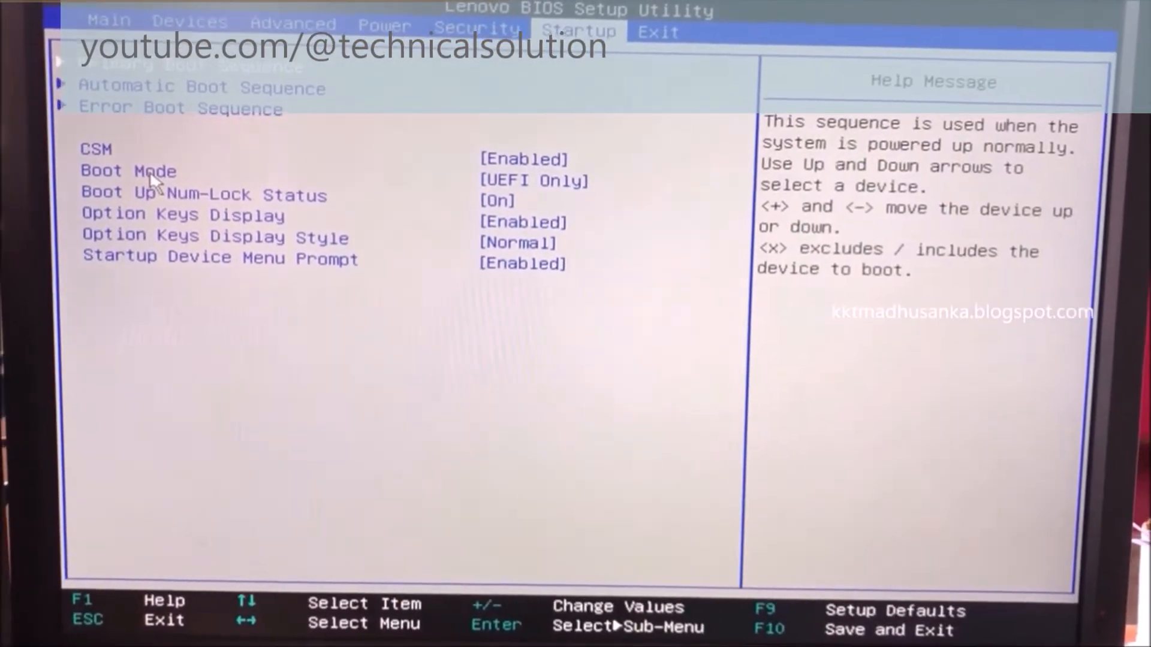
- Set Boot Mode to Legacy Only from the Auto / UEFI Only / Legacy Only choices
key(enter)
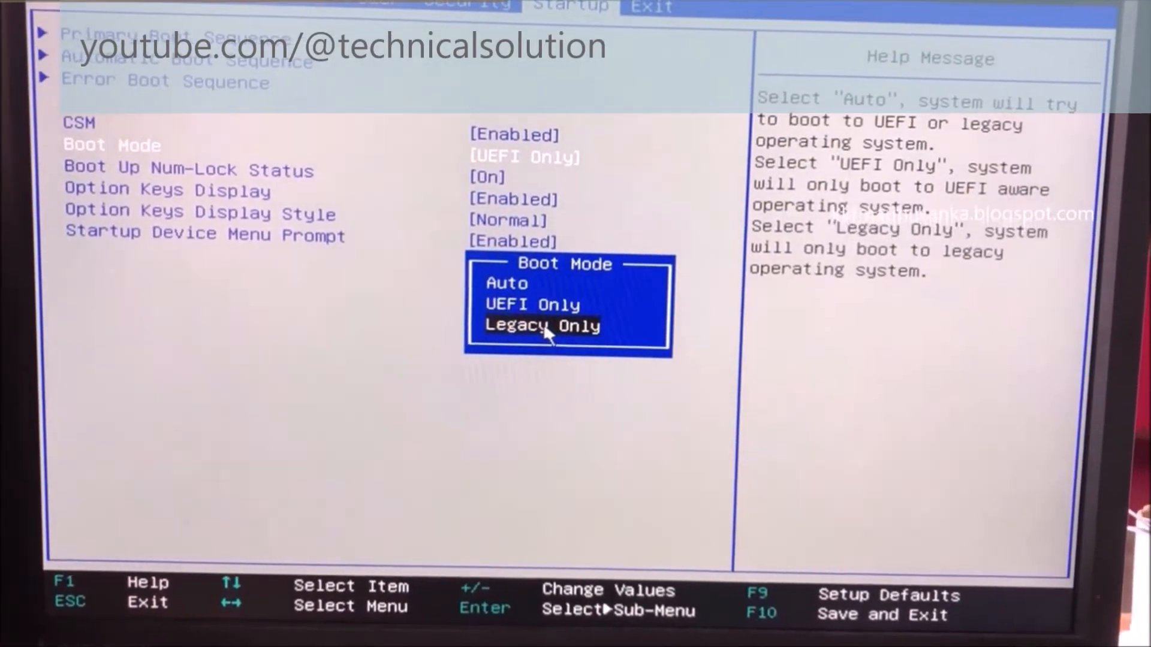
click(540, 325)
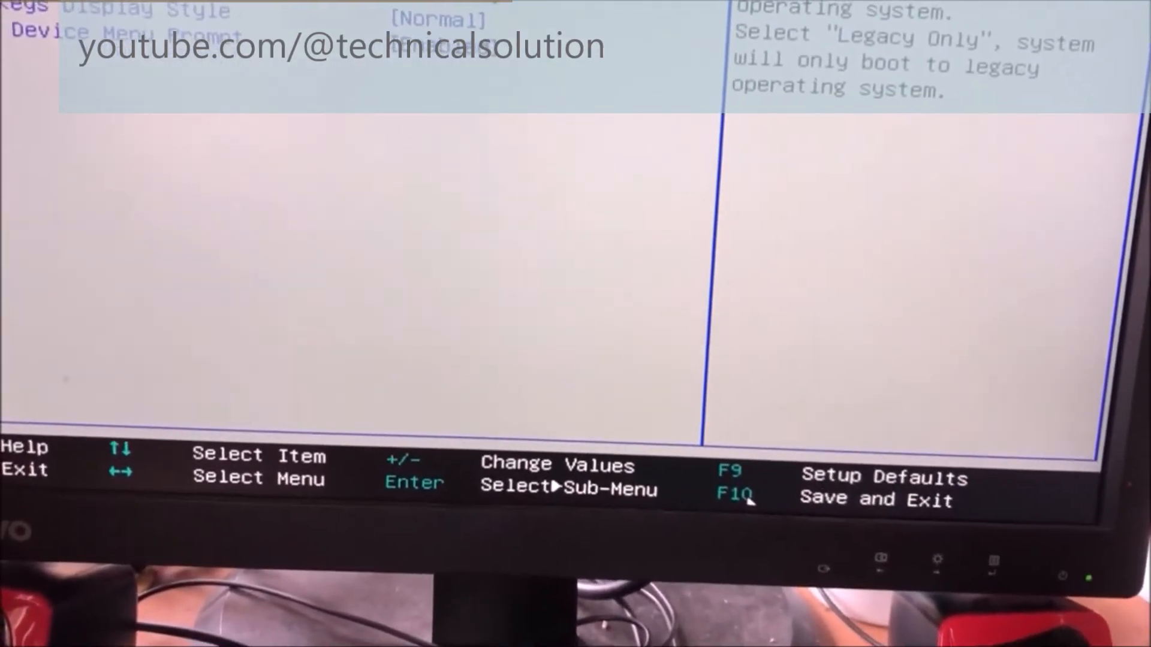
- Save the Legacy Only boot mode with F10 and confirm Save & reset to restart the PC
key(F10)
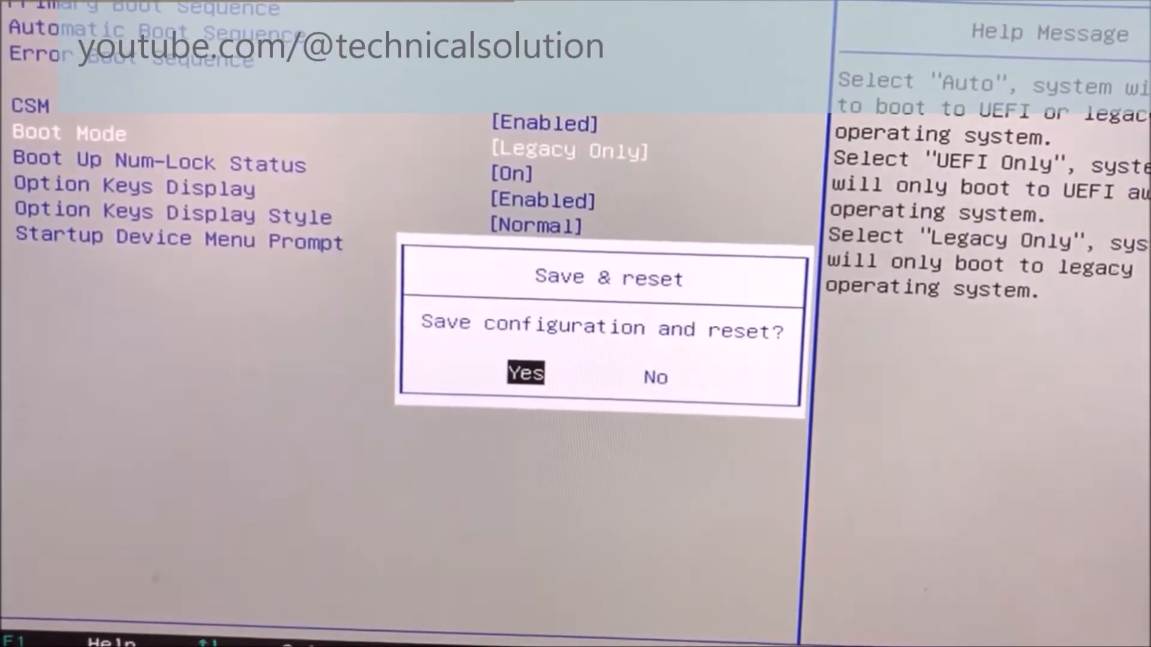
click(526, 374)
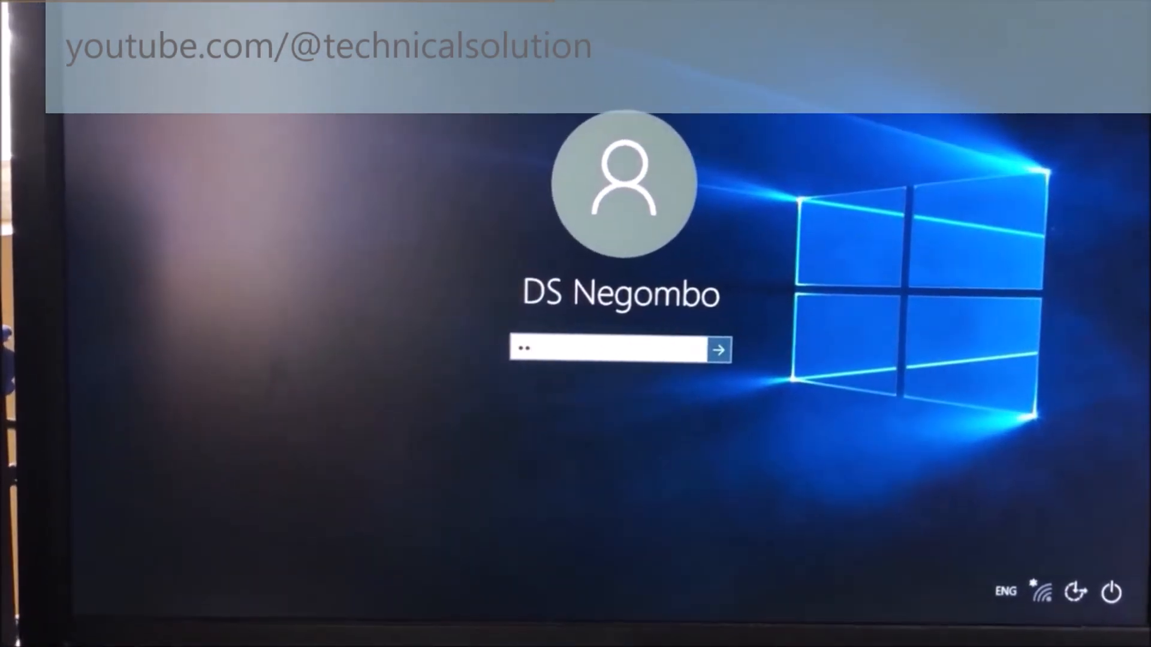
- Submit the account password to sign in to Windows 10
click(719, 349)
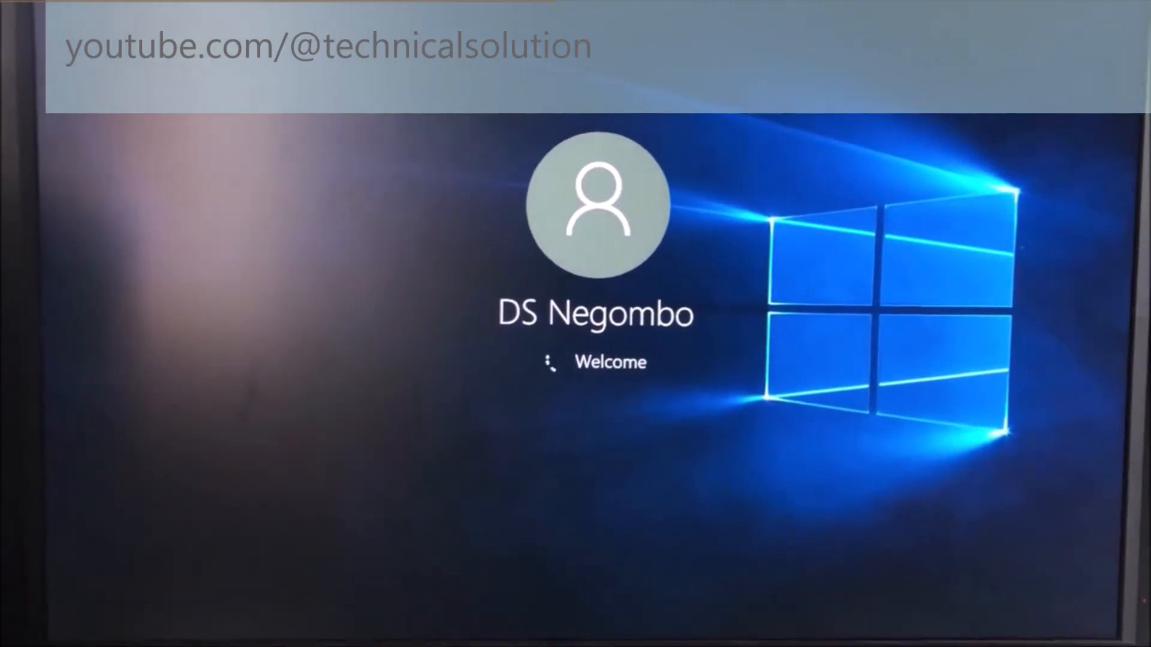